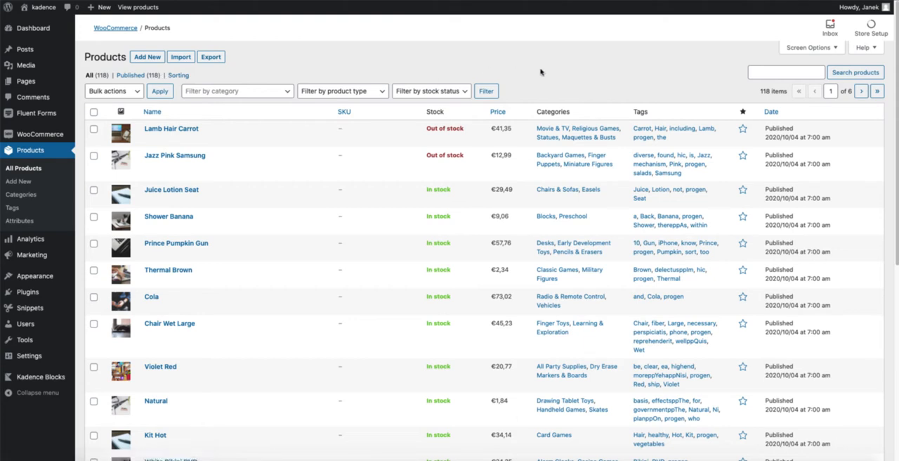
Step: Filter the Products list to variable products, leaving only Hoodie and V-Neck T-Shirt
left_click(152, 110)
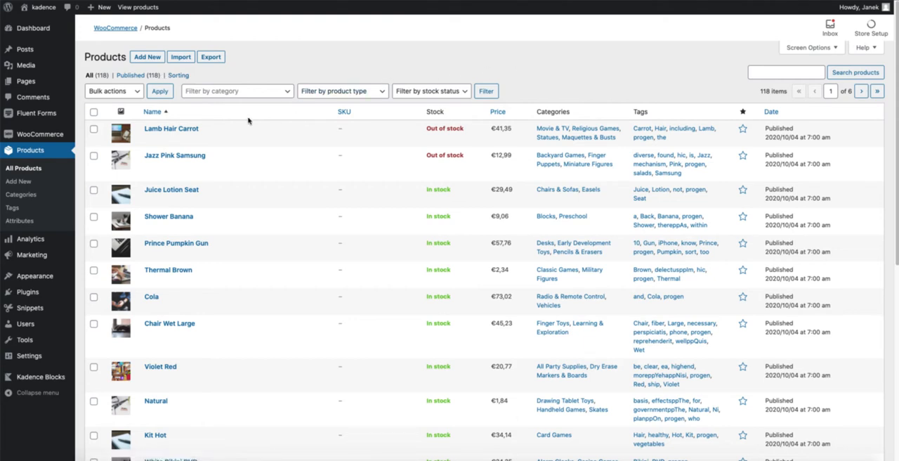
right_click(171, 129)
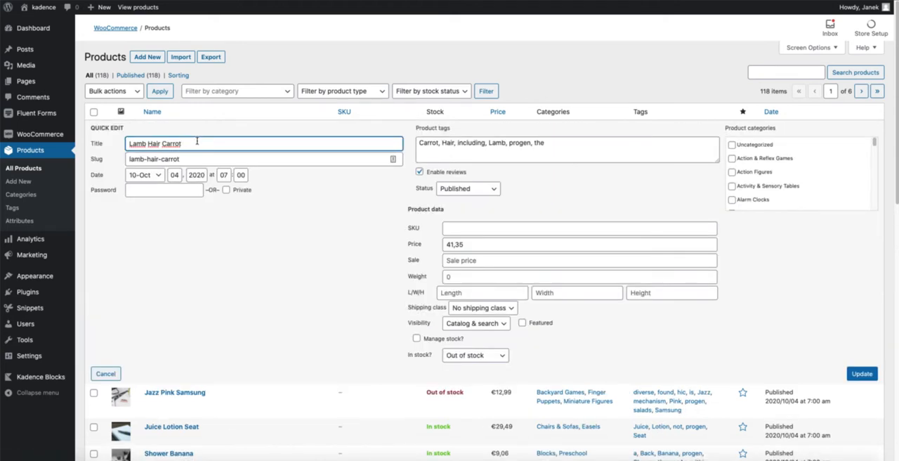
left_click(106, 374)
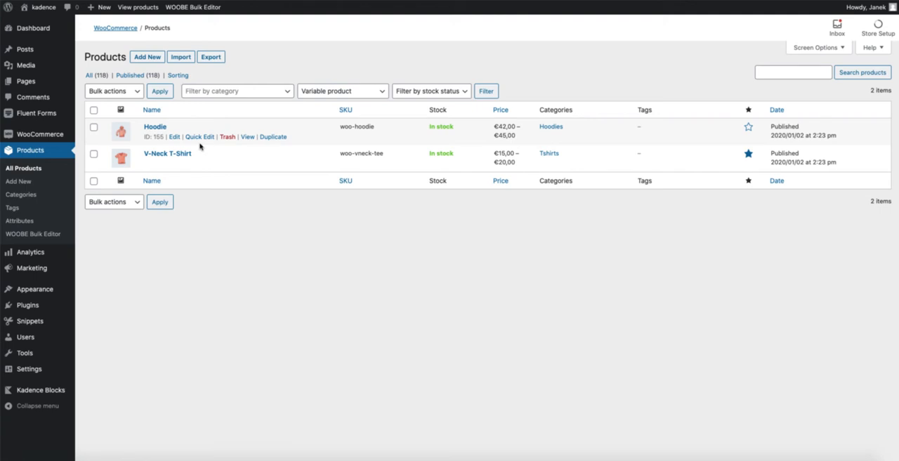
mouse_move(200, 146)
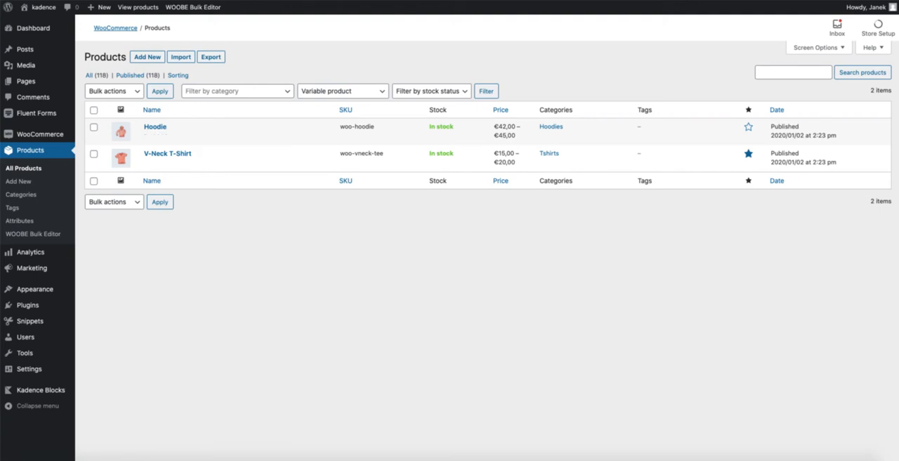
Step: In the WOOBE Bulk Editor, give the Sunglasses product a new image
left_click(34, 233)
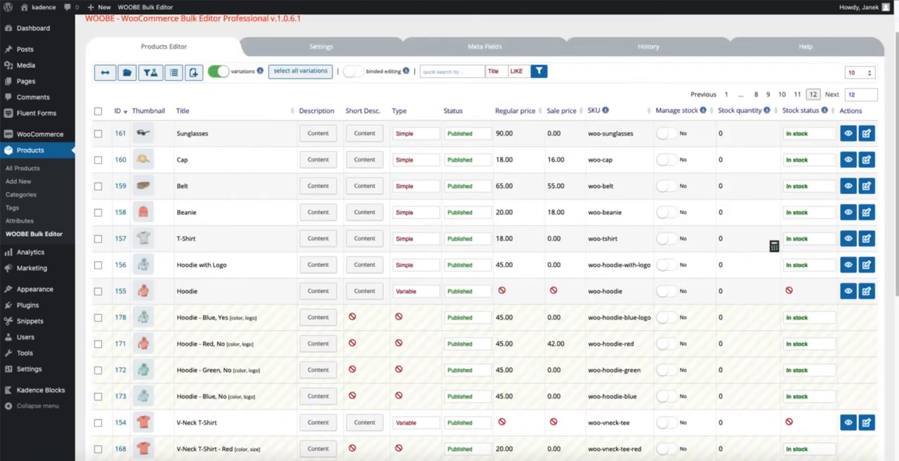
mouse_move(143, 132)
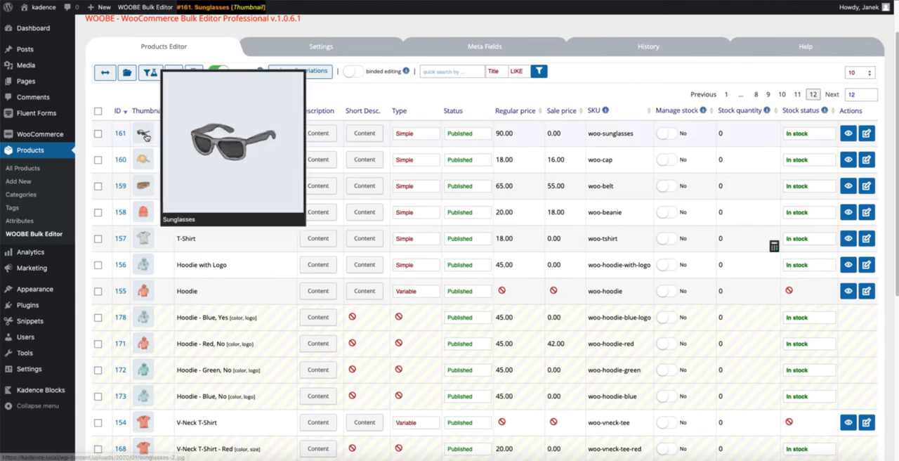
left_click(144, 132)
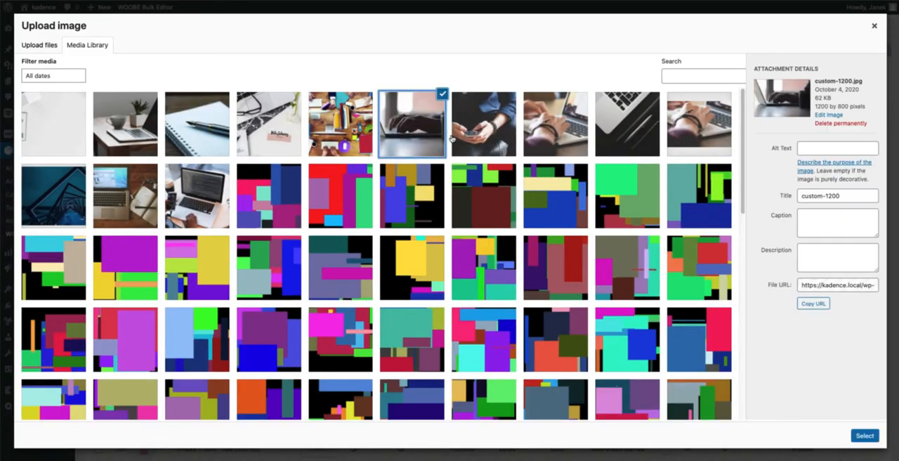
left_click(874, 26)
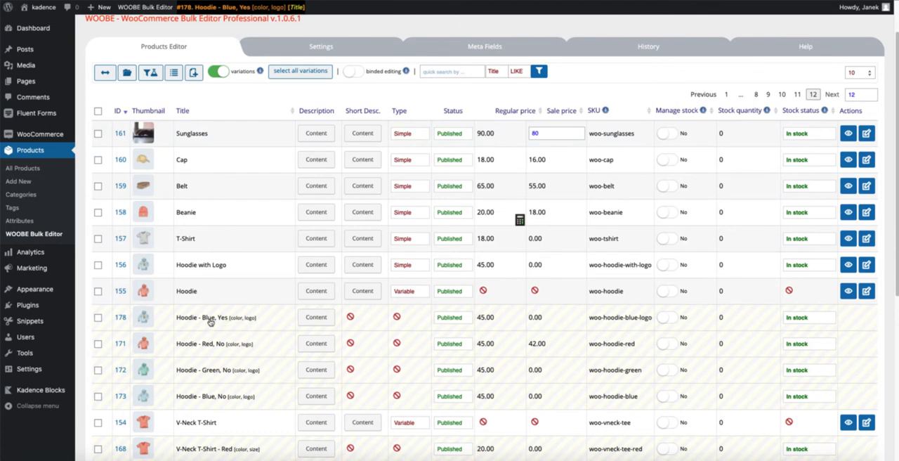
Step: Lower the Hoodie - Blue, Yes regular price from 45.00 to 40.00
left_click(512, 318)
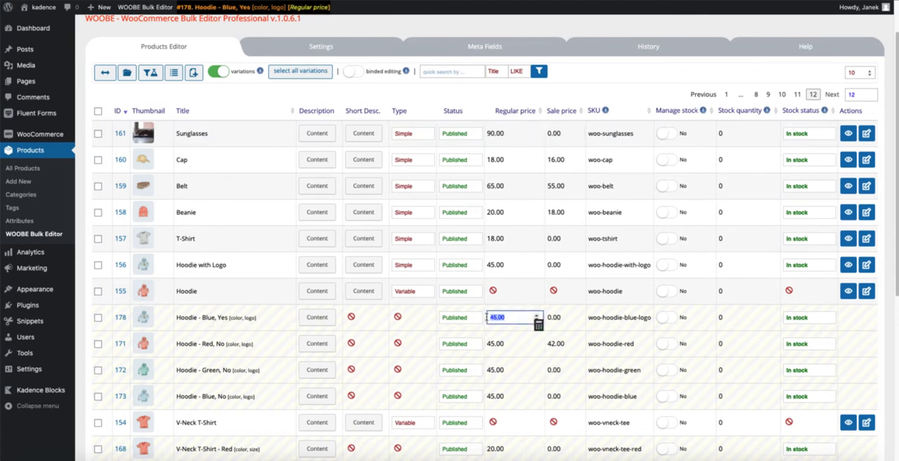
type("4")
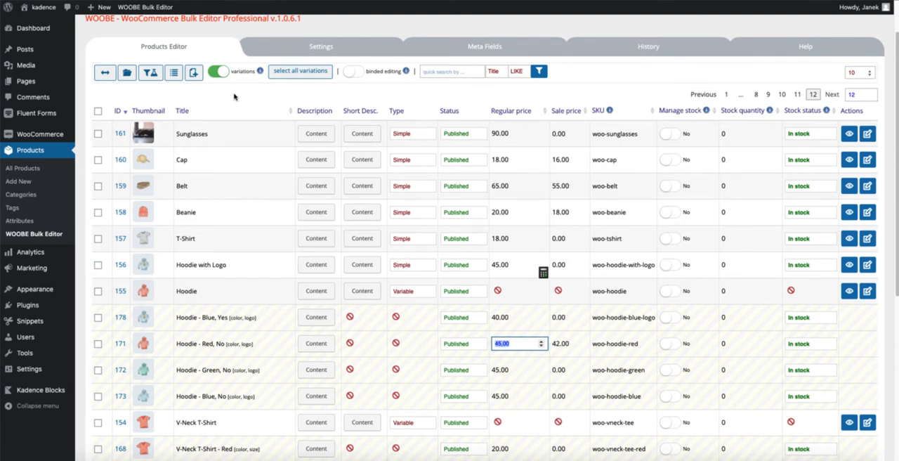
mouse_move(169, 104)
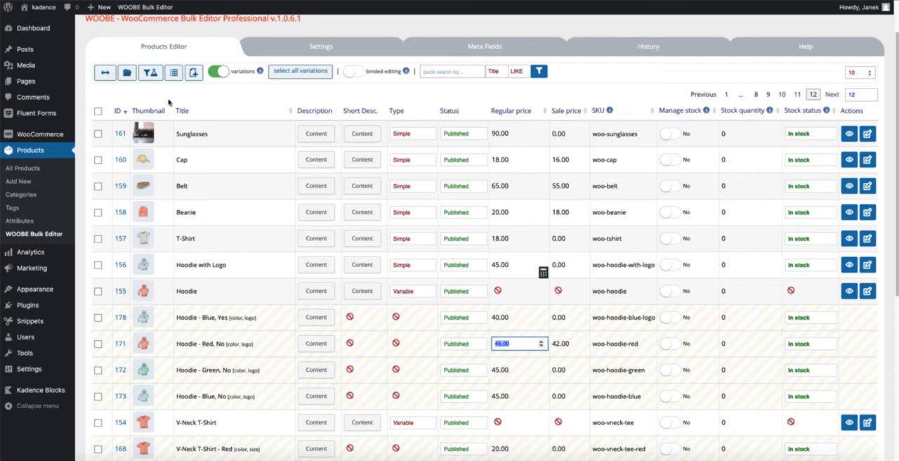
mouse_move(28, 304)
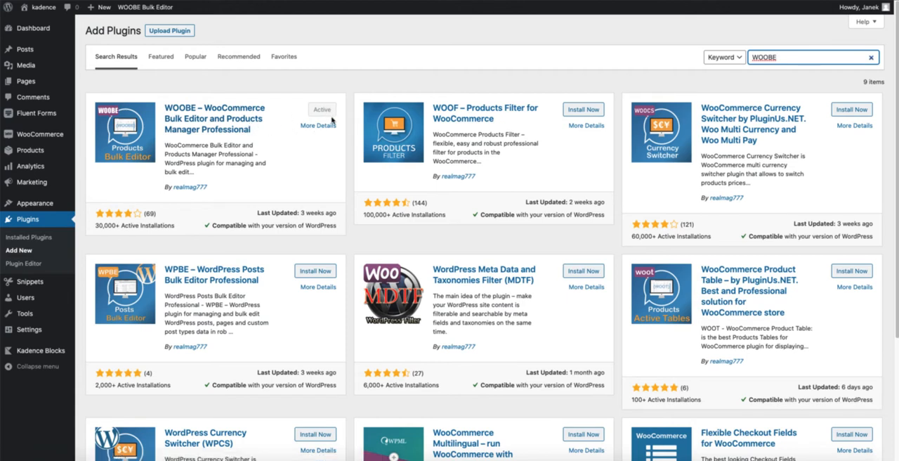
mouse_move(275, 39)
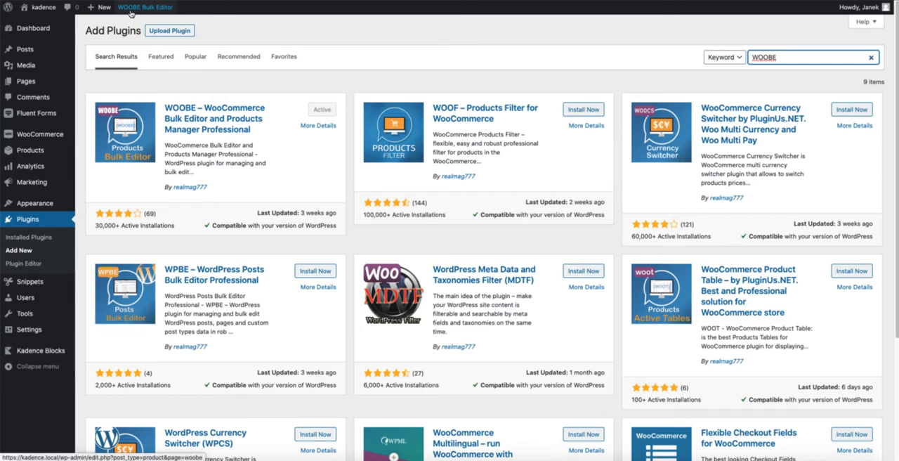
mouse_move(146, 7)
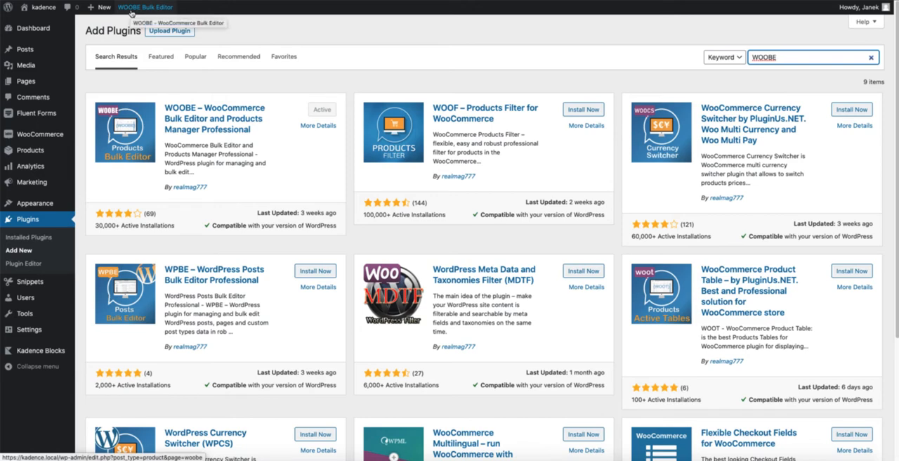
Step: Launch the WOOBE Bulk Editor grid from the admin bar on the Add Plugins page
left_click(147, 7)
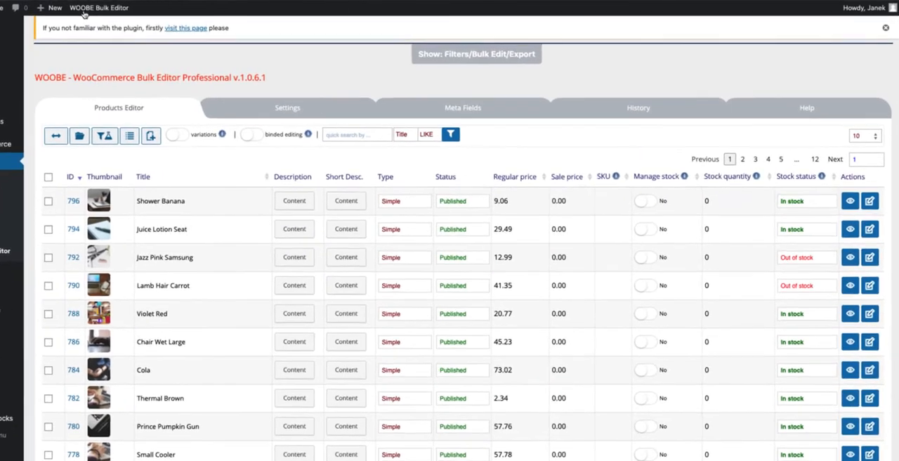
Step: Turn off the Status column in WOOBE settings and save, leaving 12 enabled columns
left_click(287, 107)
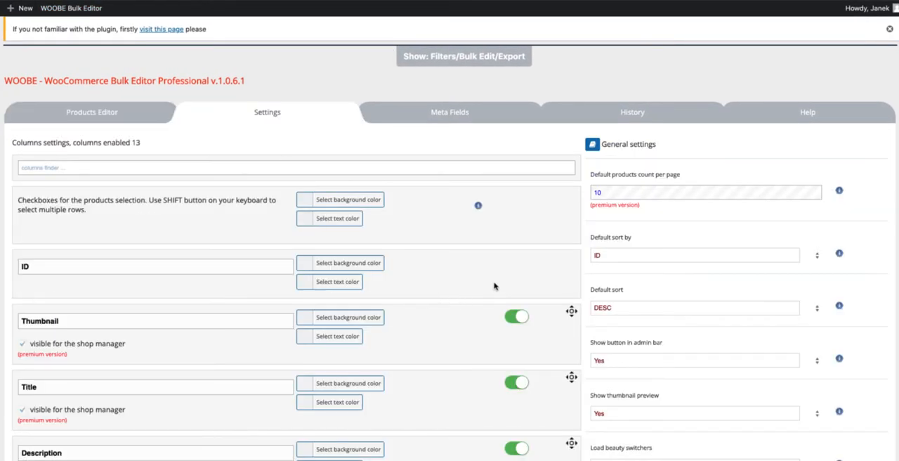
scroll("down", 3)
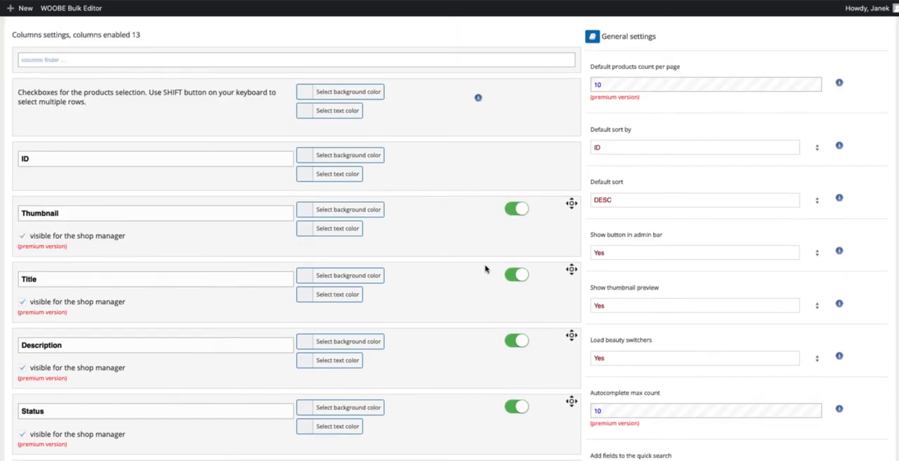
scroll("down", 3)
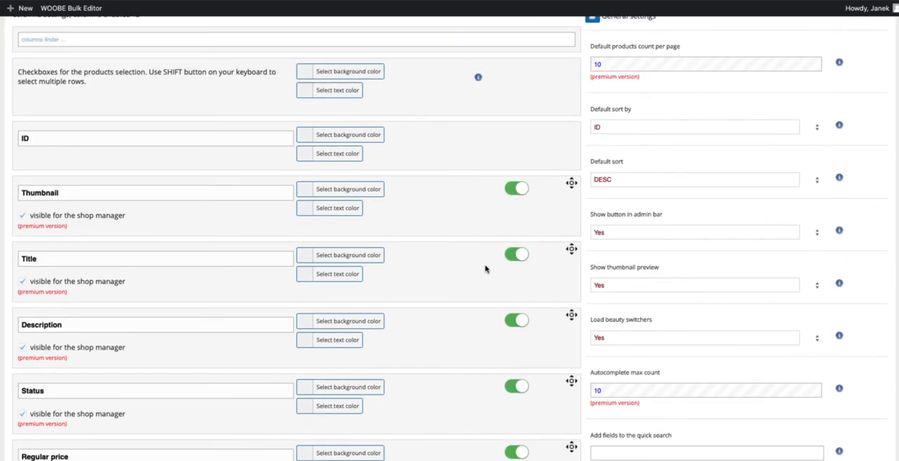
scroll("down", 3)
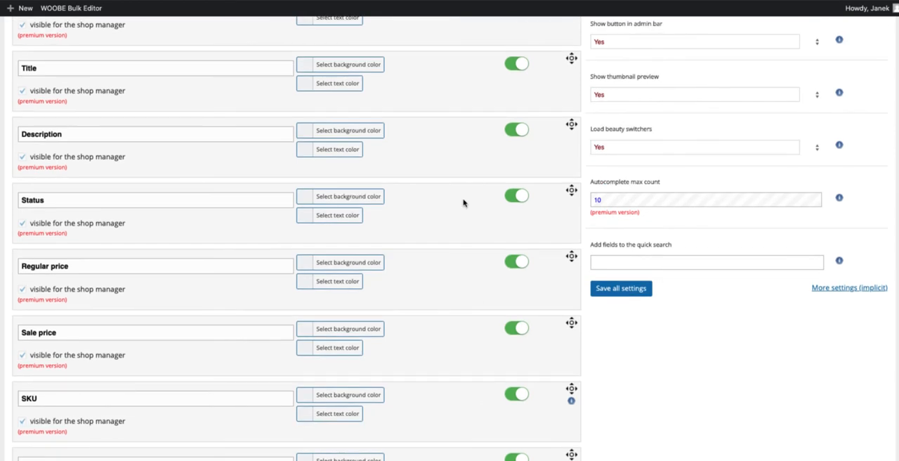
left_click(517, 195)
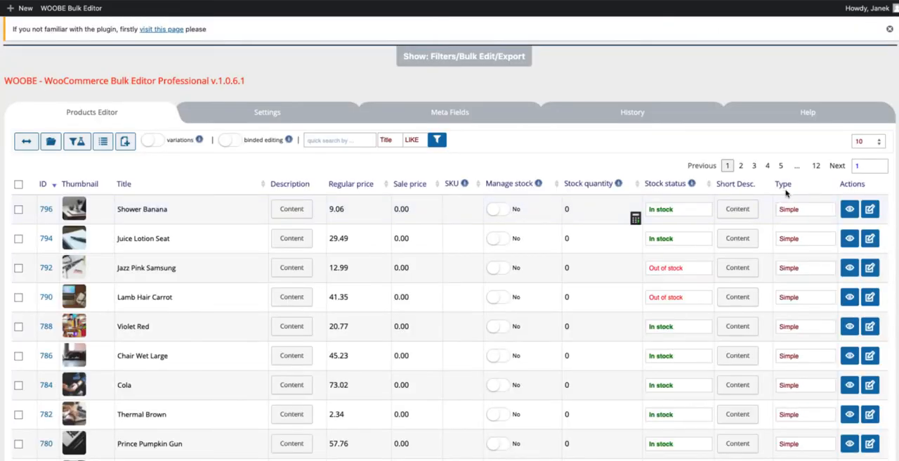
left_click(266, 112)
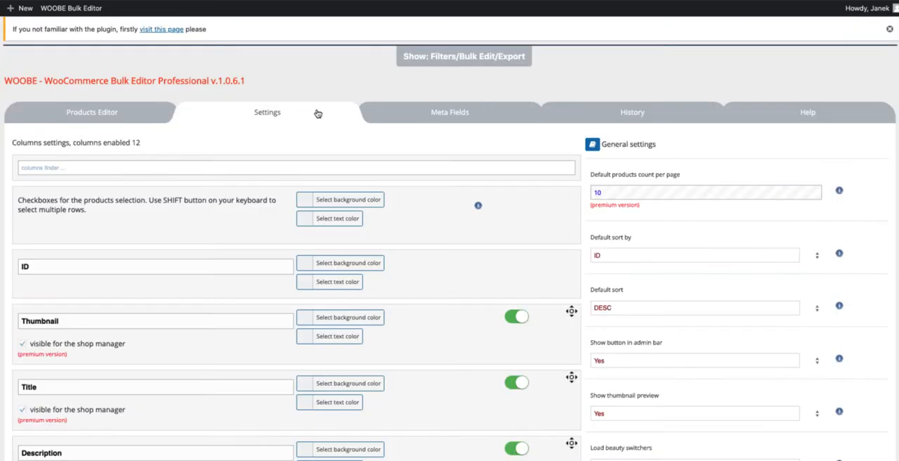
Step: Show all available columns in Settings, then return to the Products Editor grid
scroll("down", 3)
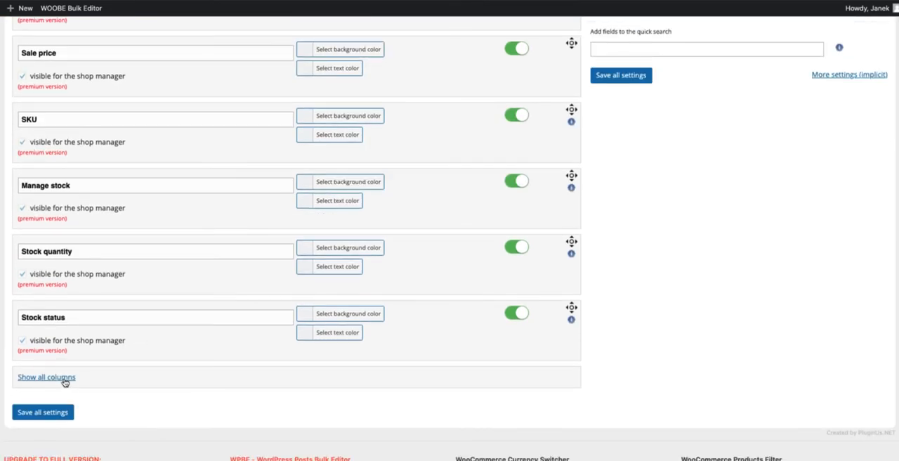
left_click(45, 377)
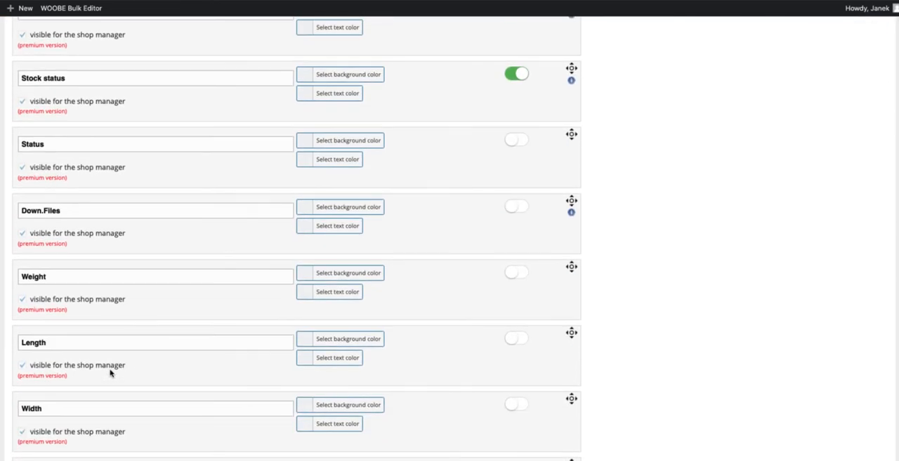
scroll("down", 3)
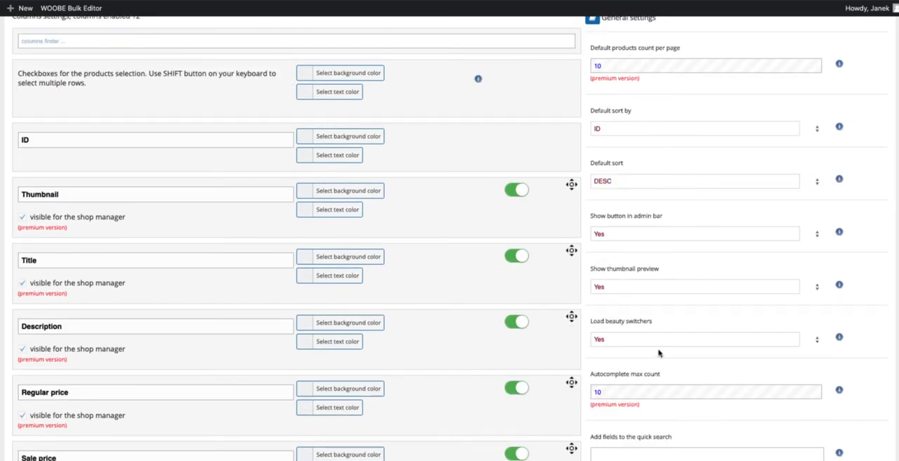
mouse_move(648, 84)
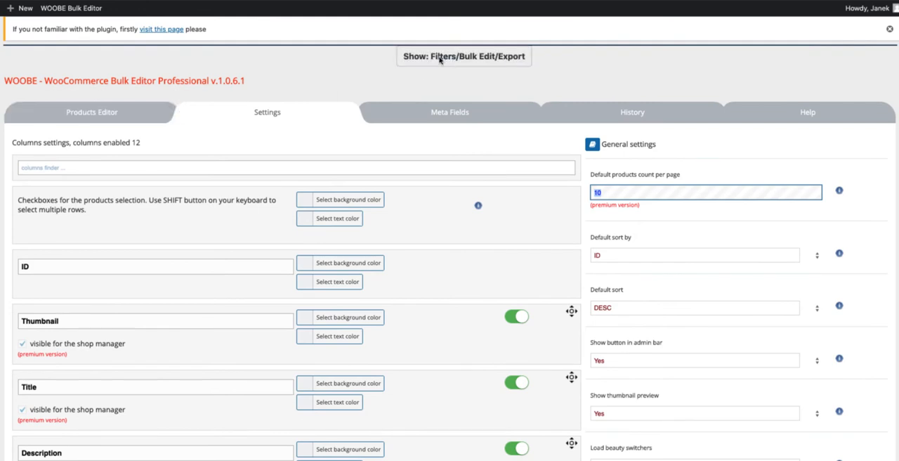
left_click(464, 56)
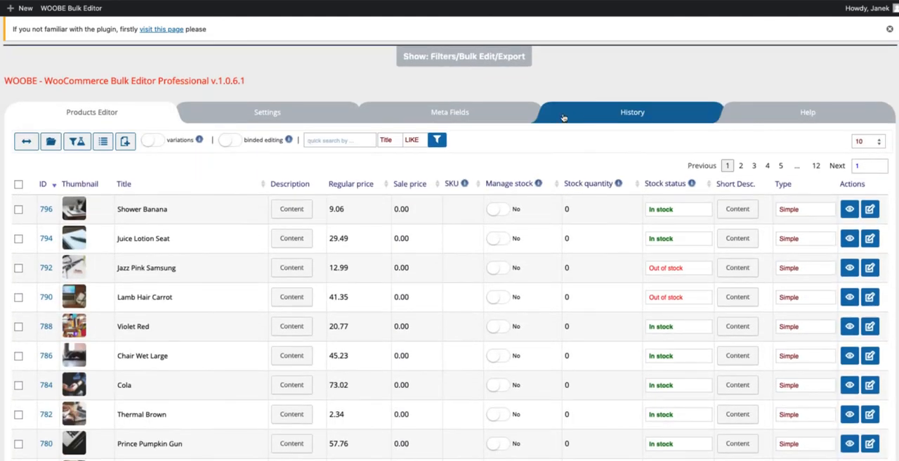
Step: Review the History tab's Hoodie price and Sunglasses image edits, then return to the grid
left_click(450, 112)
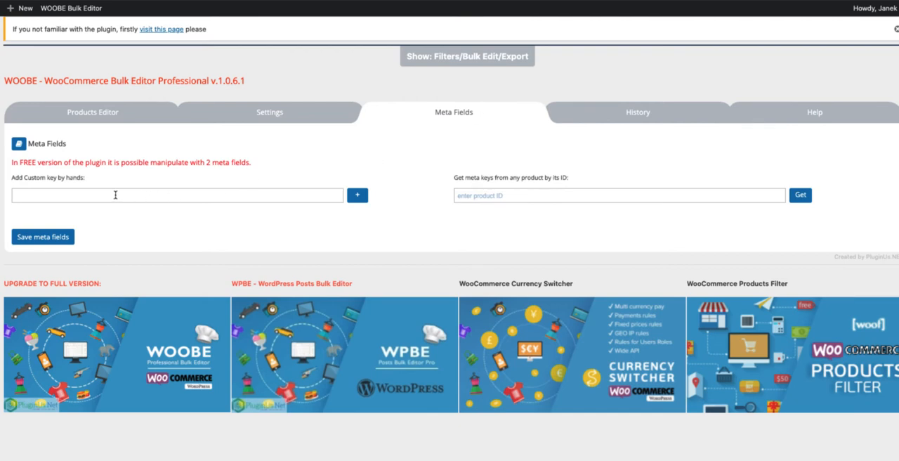
left_click(637, 112)
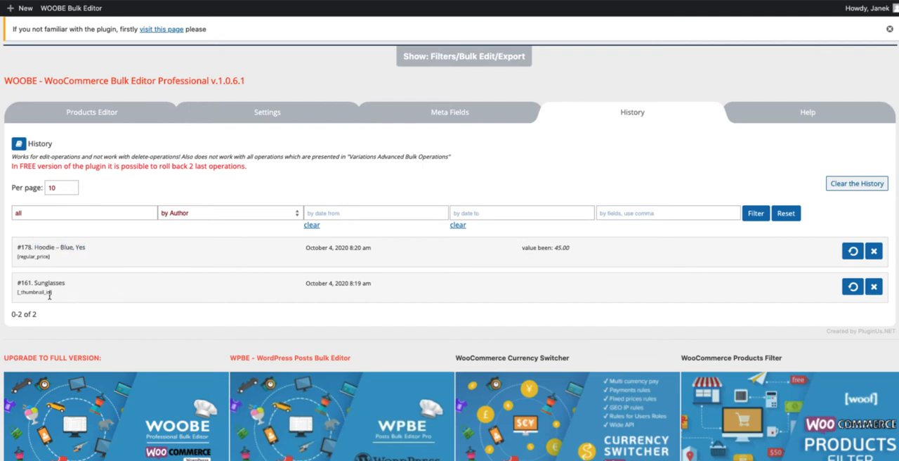
double_click(34, 292)
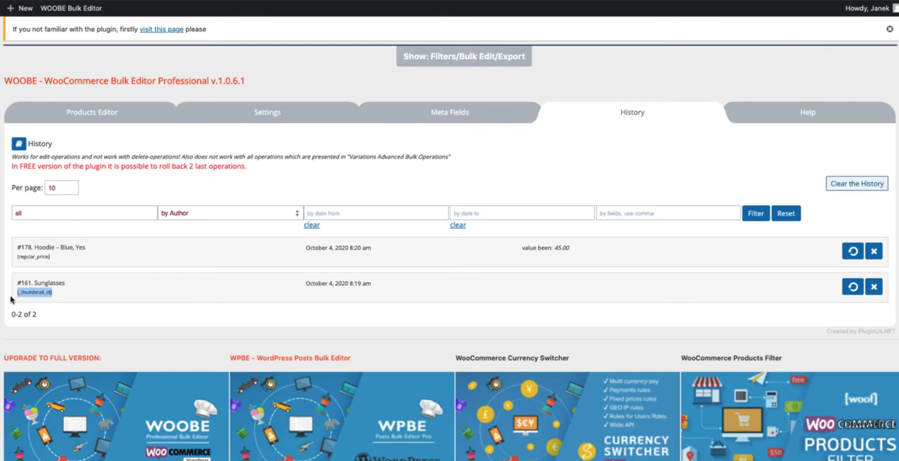
left_click(92, 112)
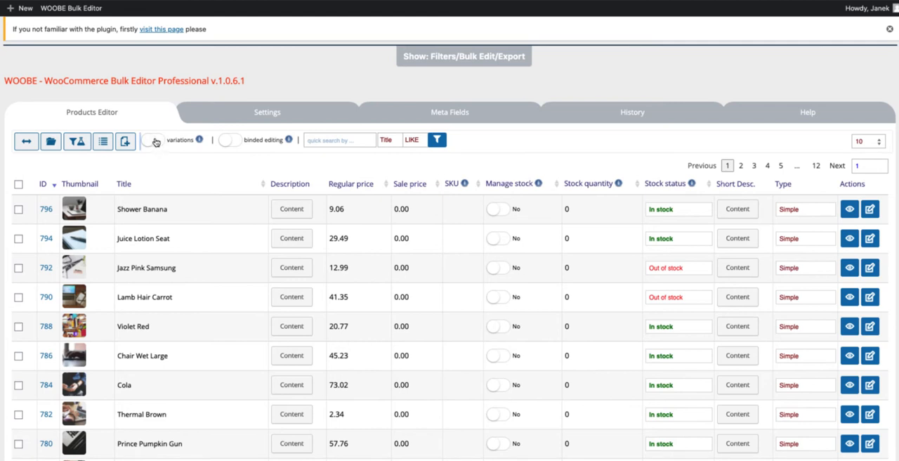
Step: Pick a different media-library picture as Shower Banana's thumbnail
left_click(153, 140)
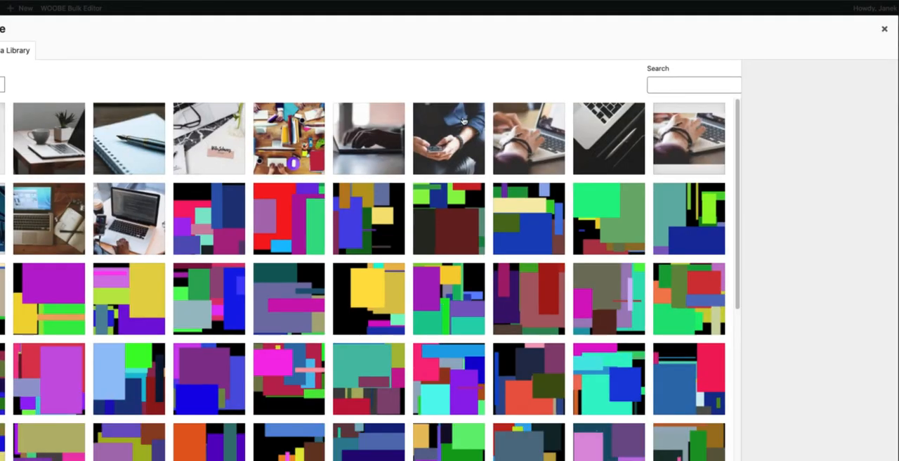
left_click(608, 137)
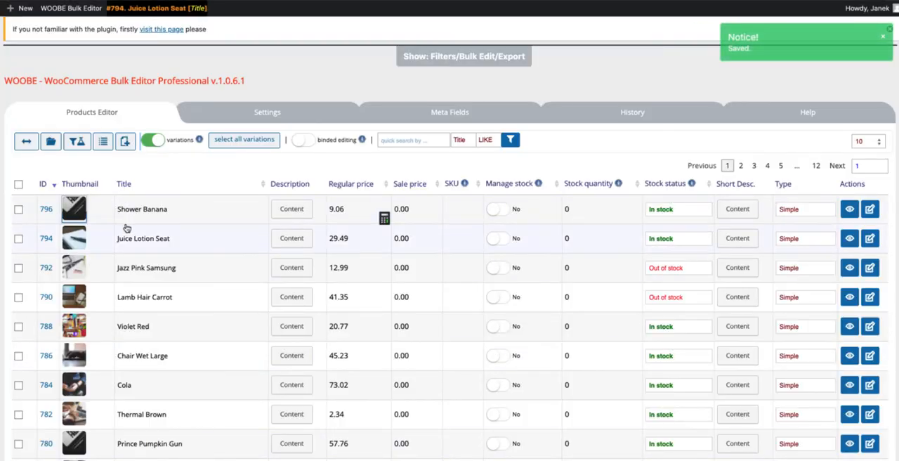
Step: Rename Shower Banana to 'Shower Banana Product' and set its regular price to 9.10
double_click(142, 207)
type(" Product")
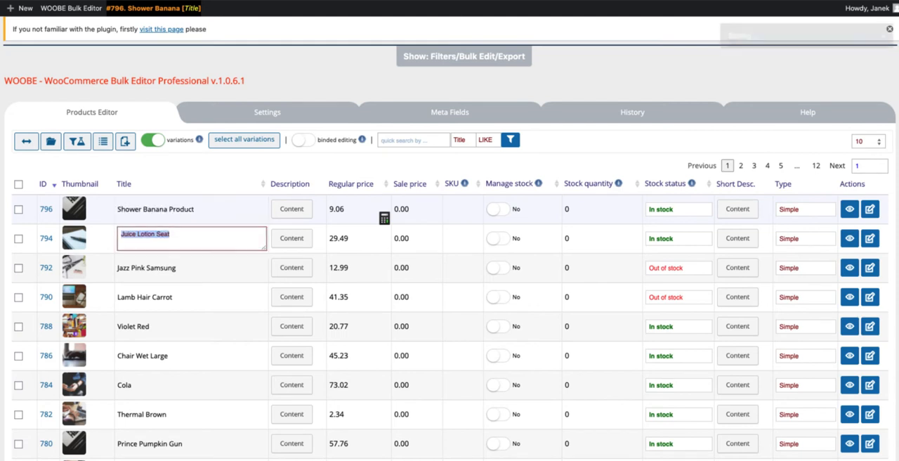
left_click(337, 208)
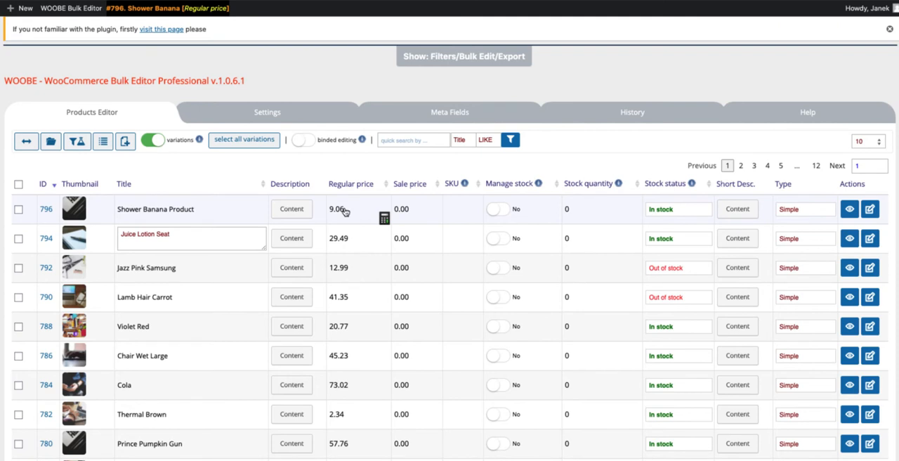
left_click(344, 208)
type("9.1")
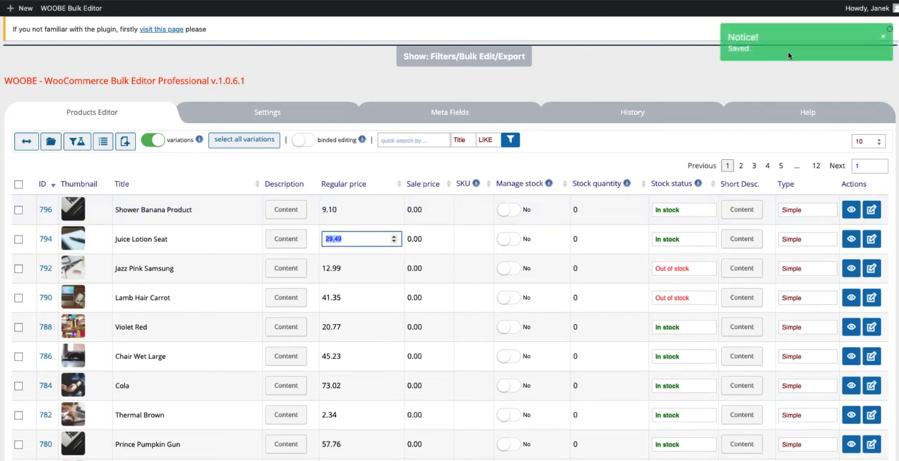
mouse_move(779, 56)
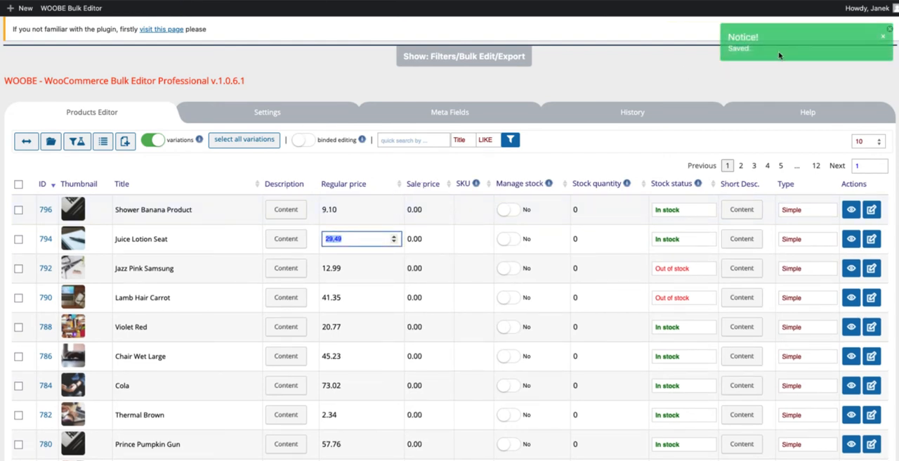
Step: Switch on Manage stock for Shower Banana Product, viewing its description and short description
left_click(286, 209)
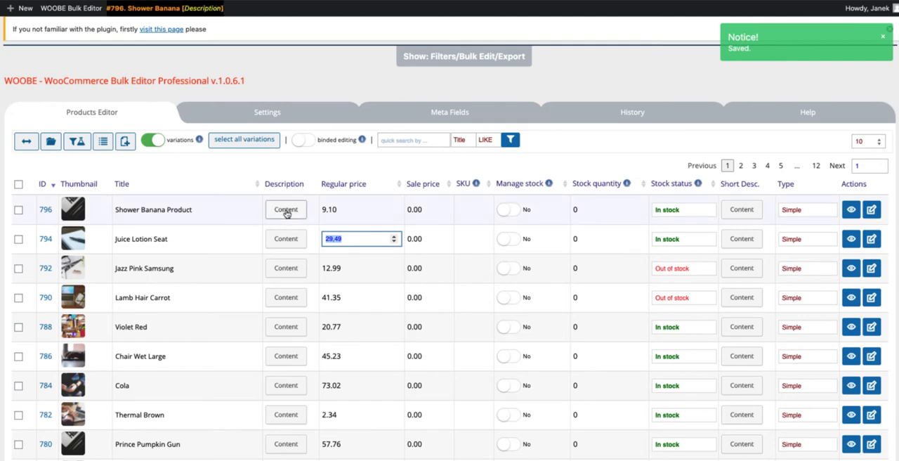
left_click(414, 208)
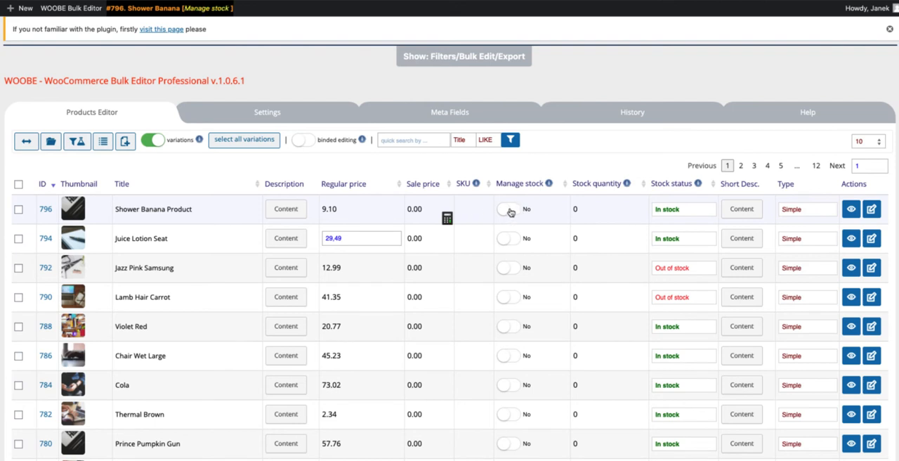
left_click(509, 208)
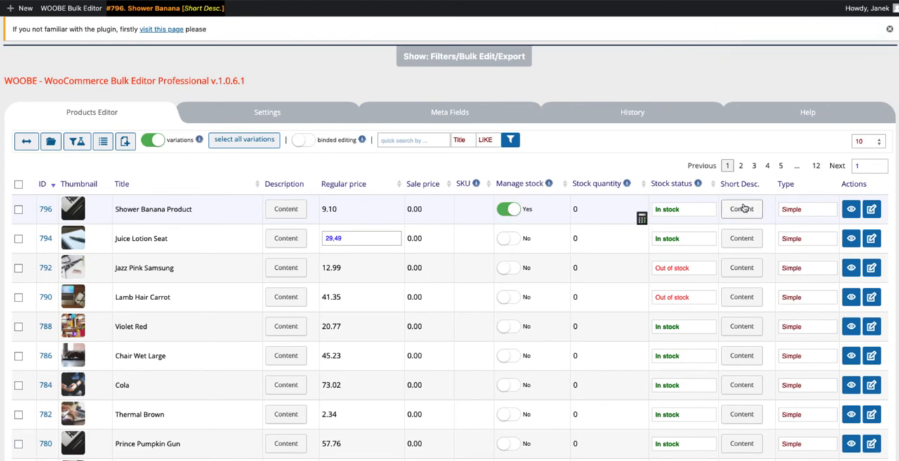
left_click(741, 208)
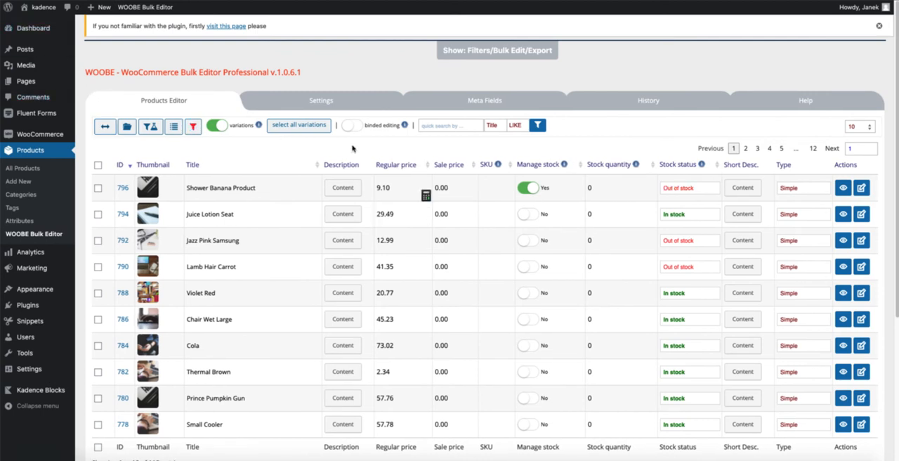
left_click(450, 125)
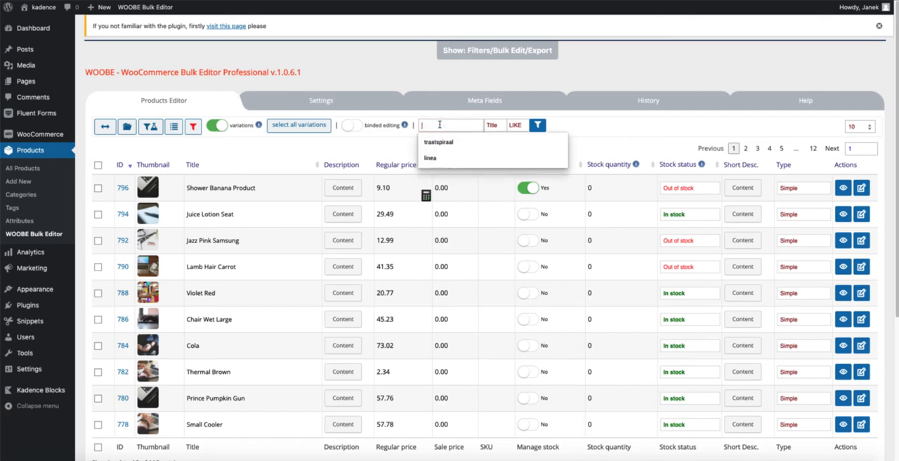
type("logo")
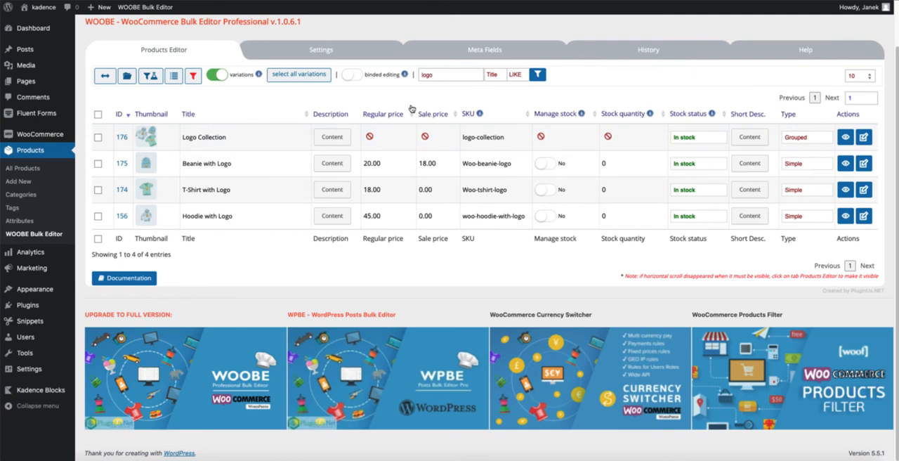
left_click(204, 138)
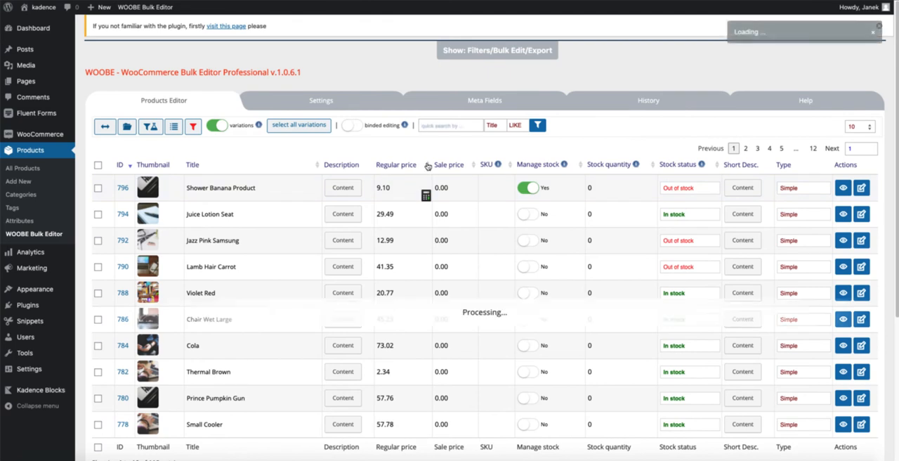
Step: Sort the grid by Regular price, highest first, starting with Banana Mac Samsung at 98.78
left_click(446, 164)
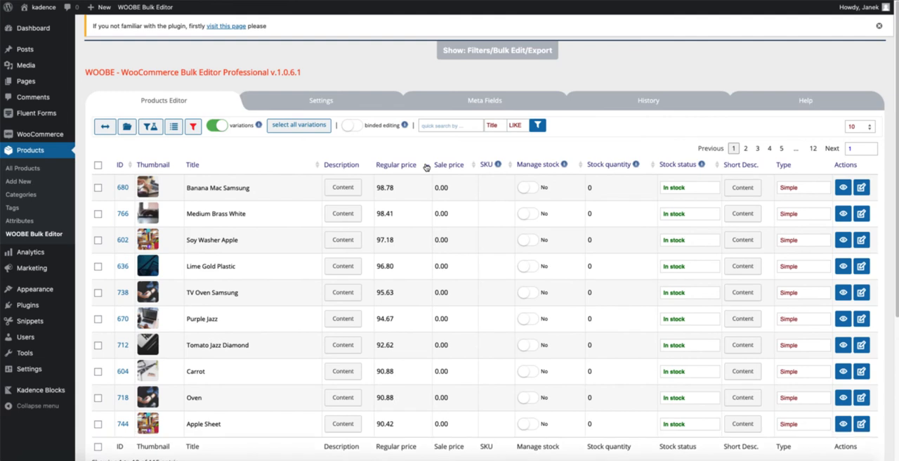
mouse_move(592, 172)
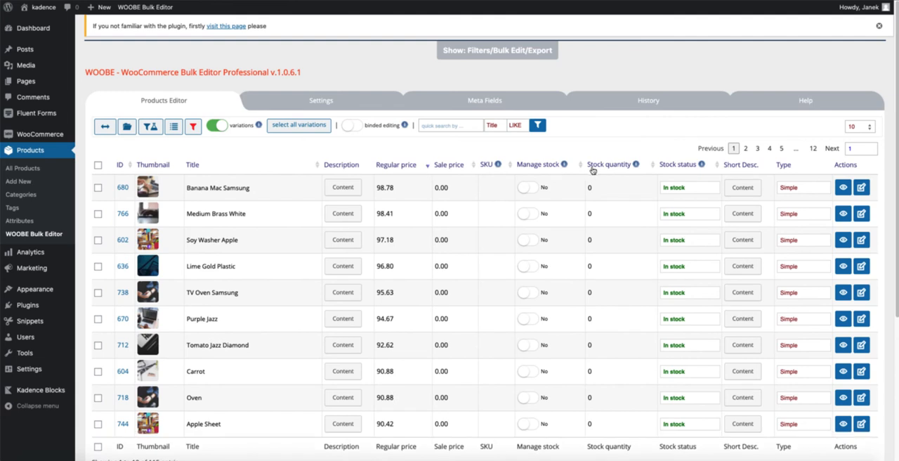
mouse_move(826, 177)
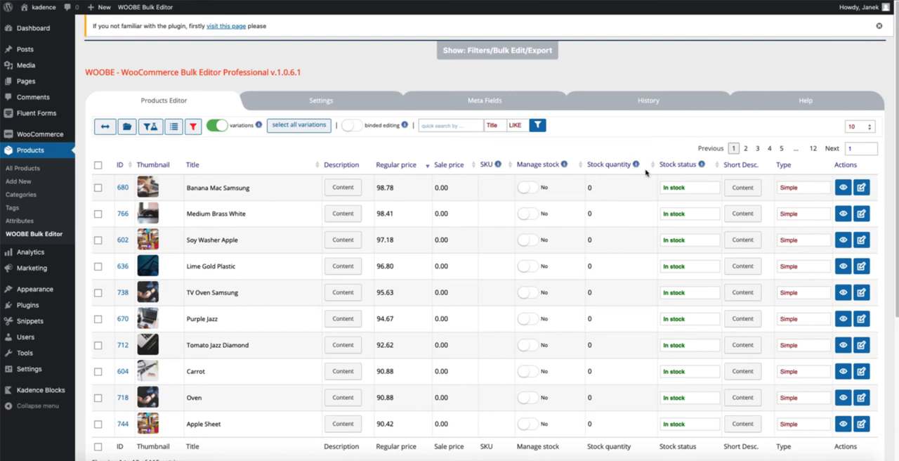
Step: Set Banana Mac Samsung's stock status to Out of stock in the bulk editor grid
left_click(688, 187)
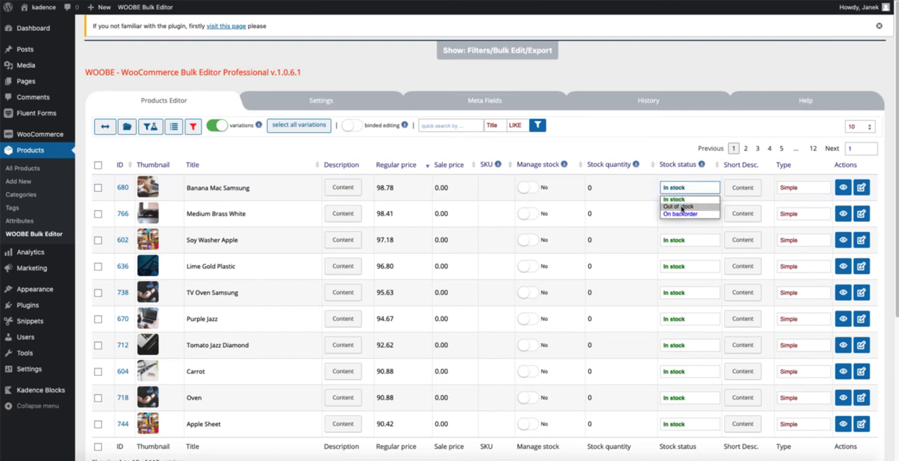
left_click(678, 207)
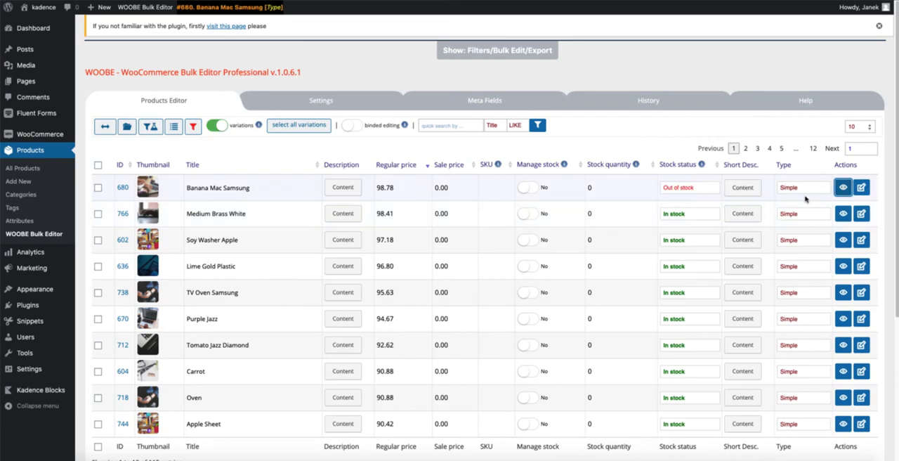
left_click(842, 186)
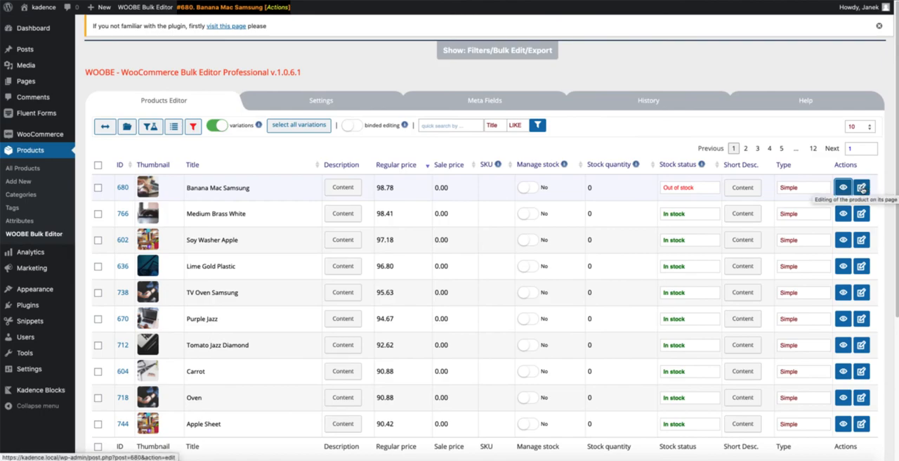
left_click(861, 187)
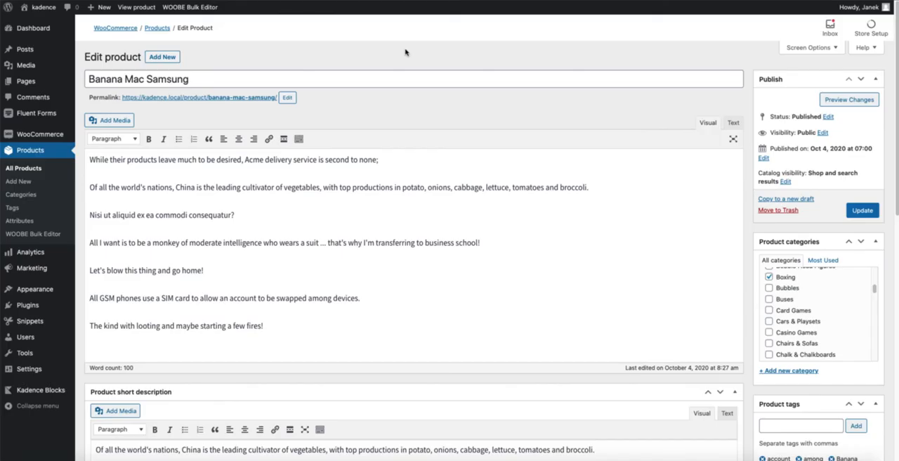
scroll("down", 3)
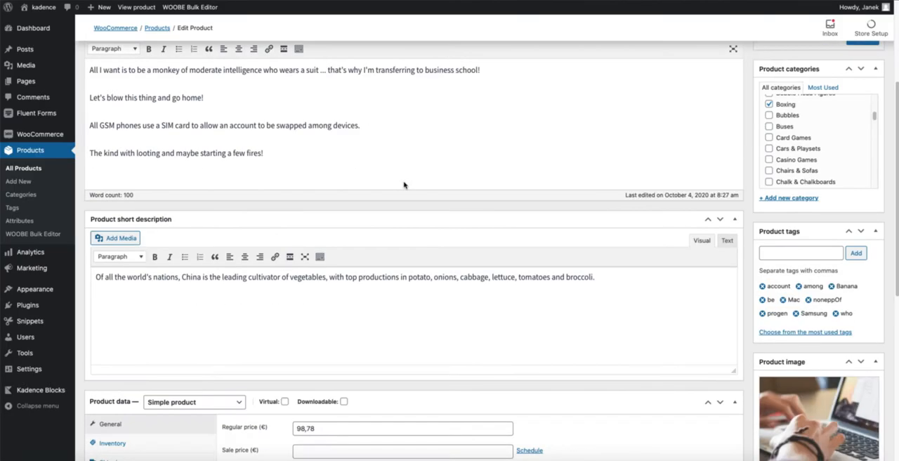
left_click(34, 233)
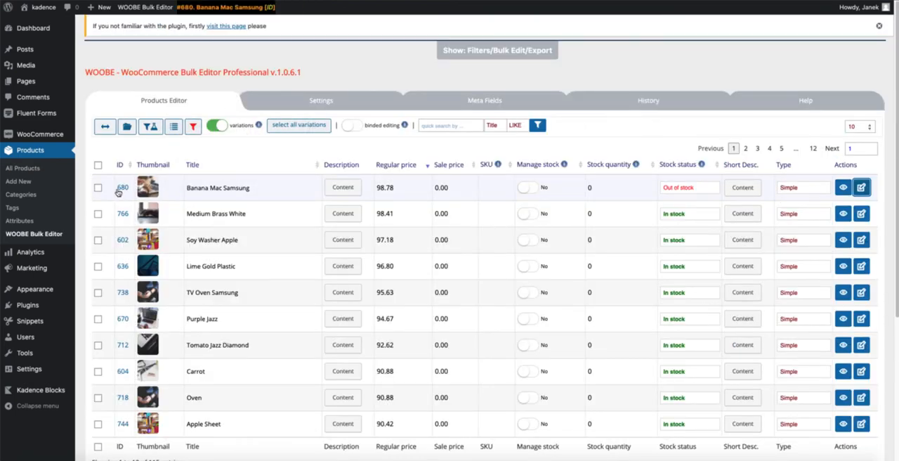
Step: Preview Banana Mac Samsung's storefront page showing €98,78 and Out of stock
left_click(842, 186)
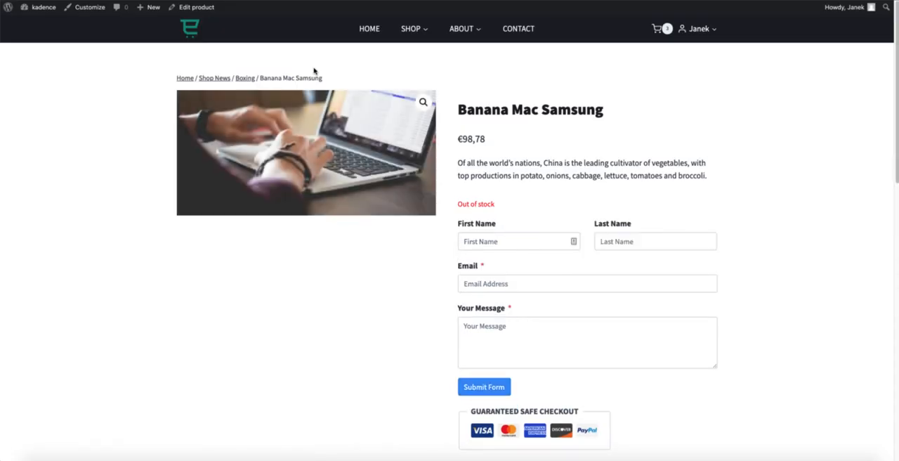
mouse_move(492, 153)
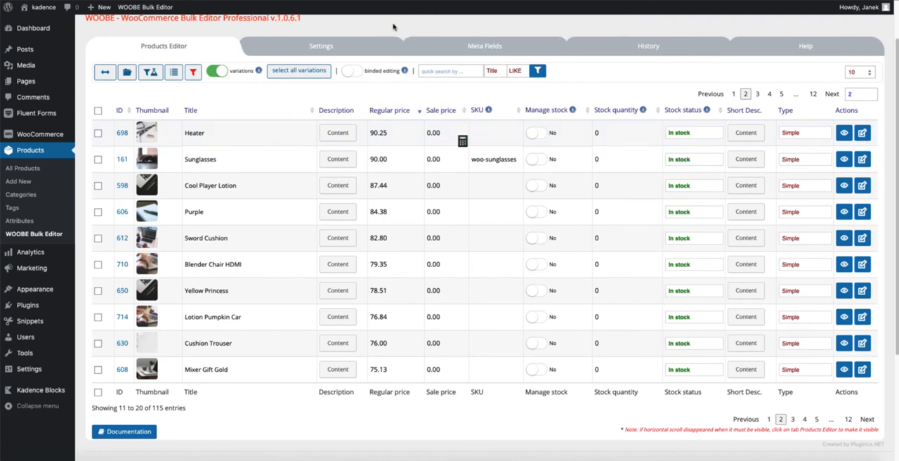
left_click(320, 45)
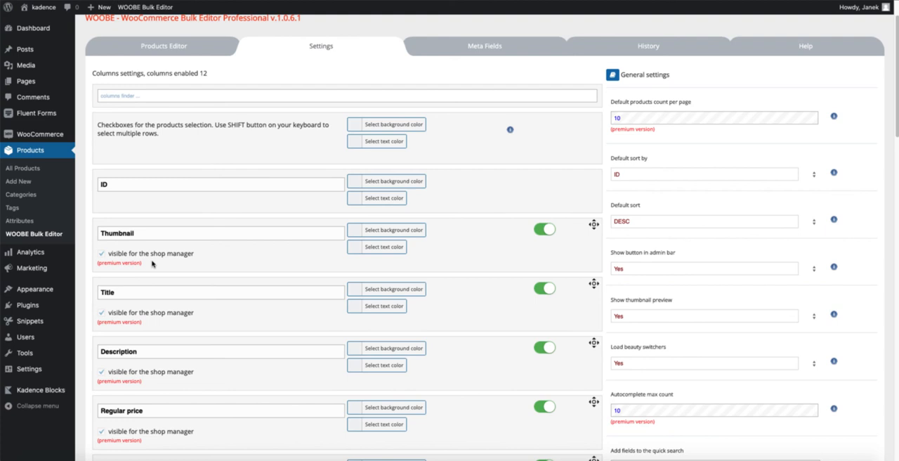
left_click(163, 45)
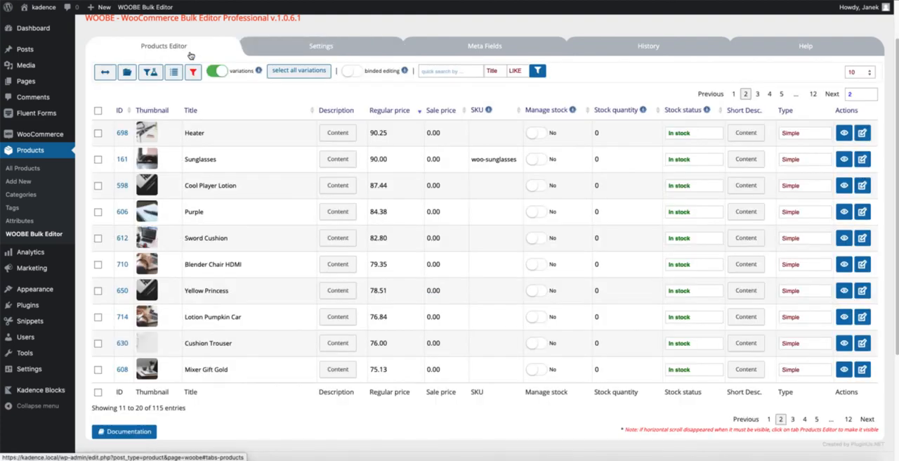